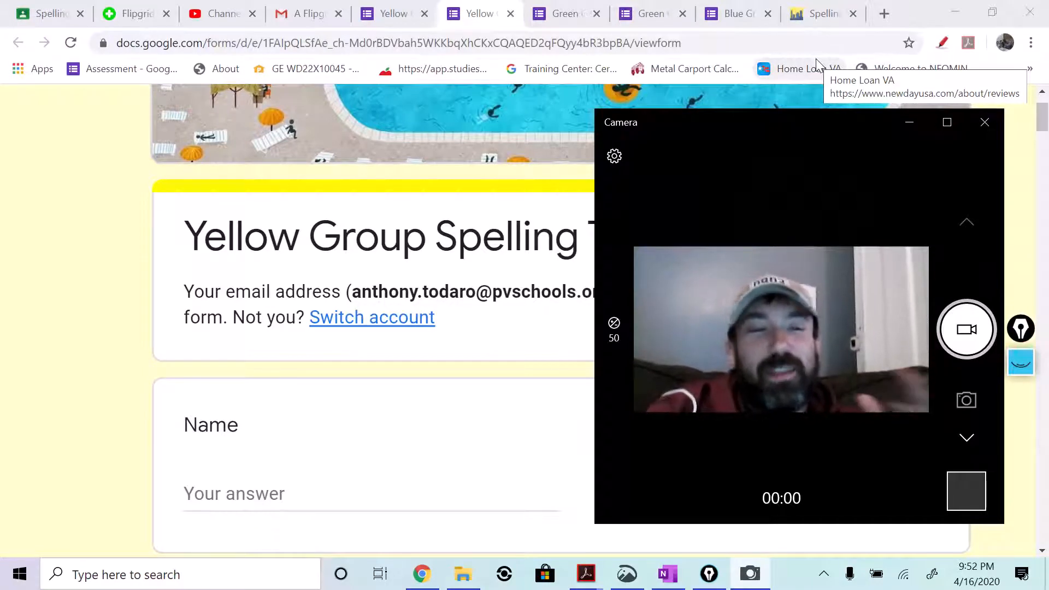
mouse_move(736, 271)
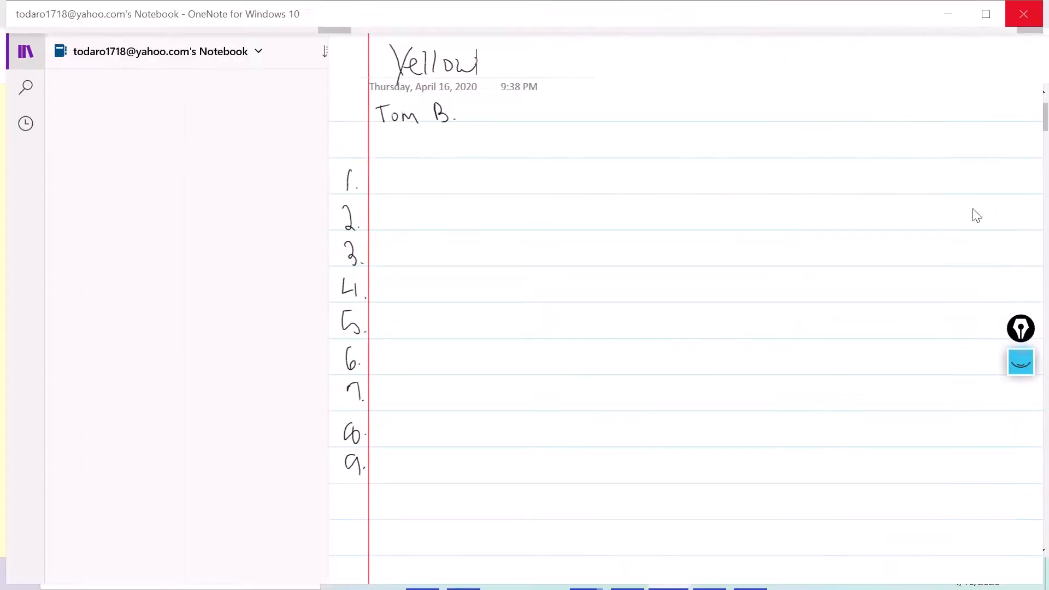
Step: Leave the Yellow OneNote answer page and switch back to the Yellow Group Spelling Test form
click(749, 574)
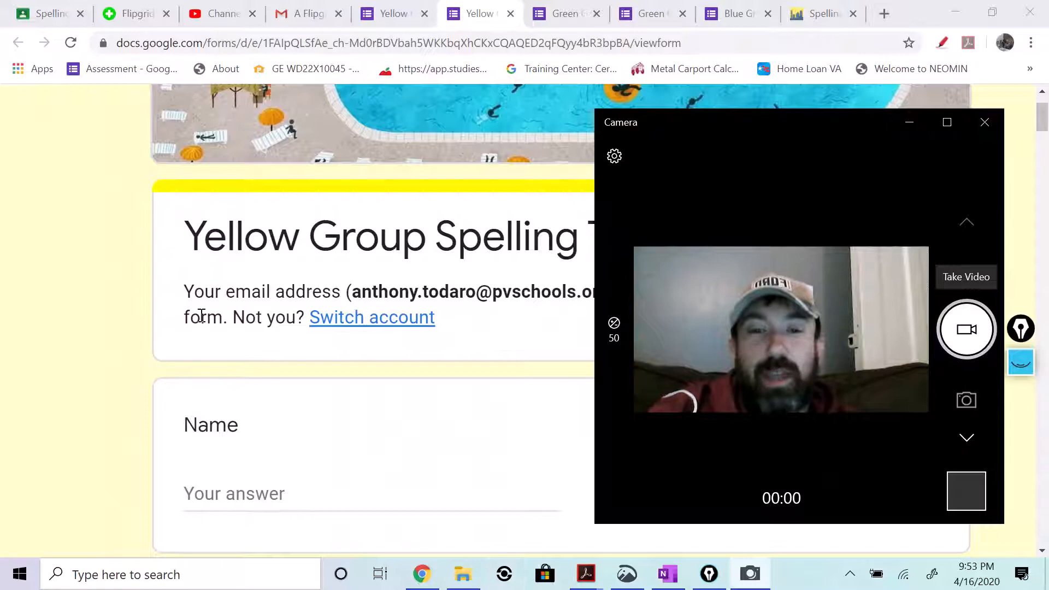
Step: Scroll to question 1 and its 'Sort sort it!' ar/are/air grid, then bring up the Yellow OneNote page
scroll(down, 3)
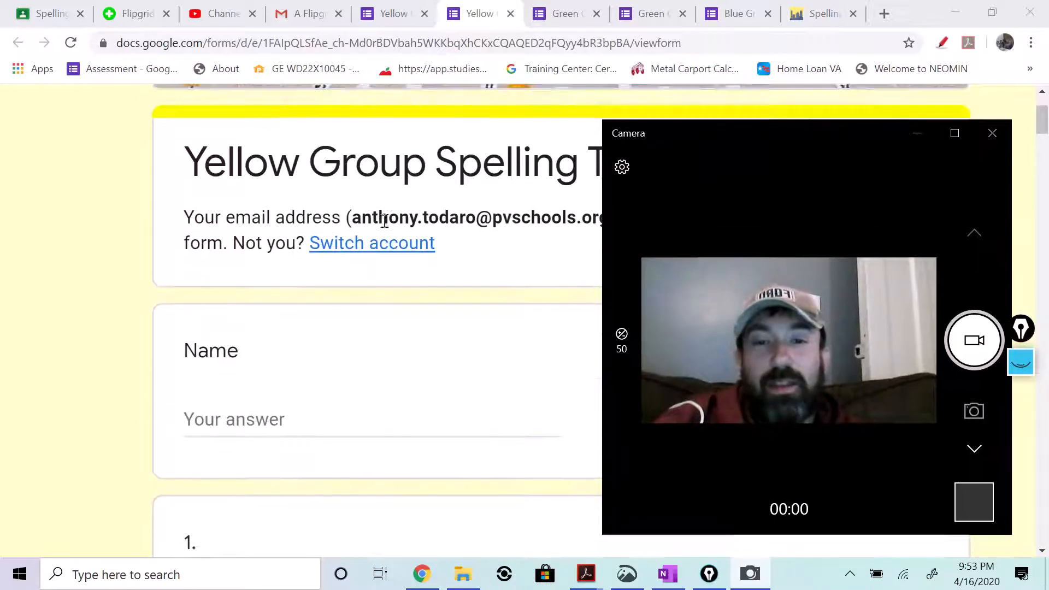
scroll(down, 3)
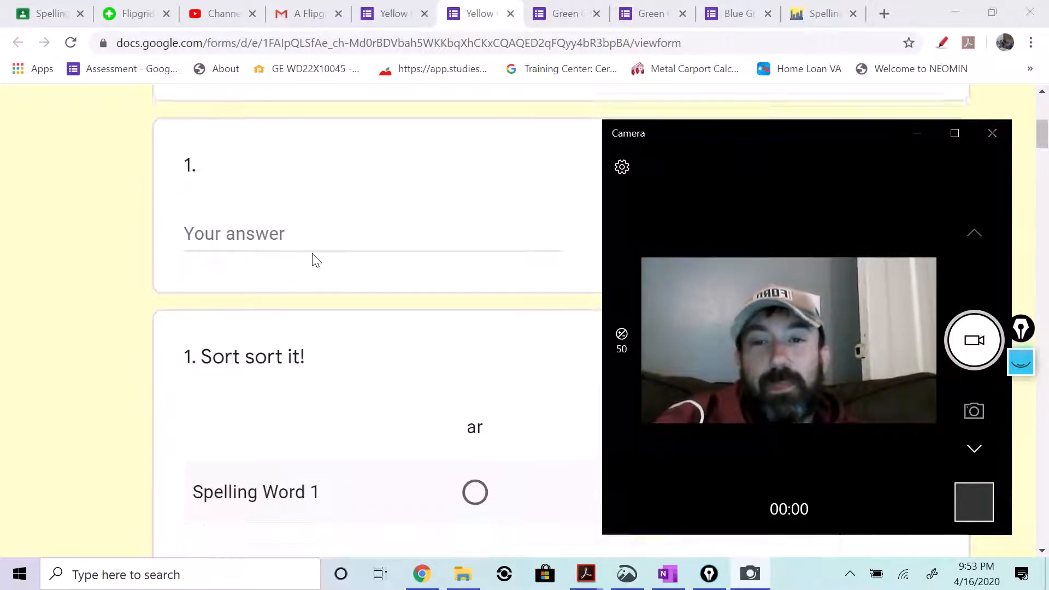
scroll(down, 3)
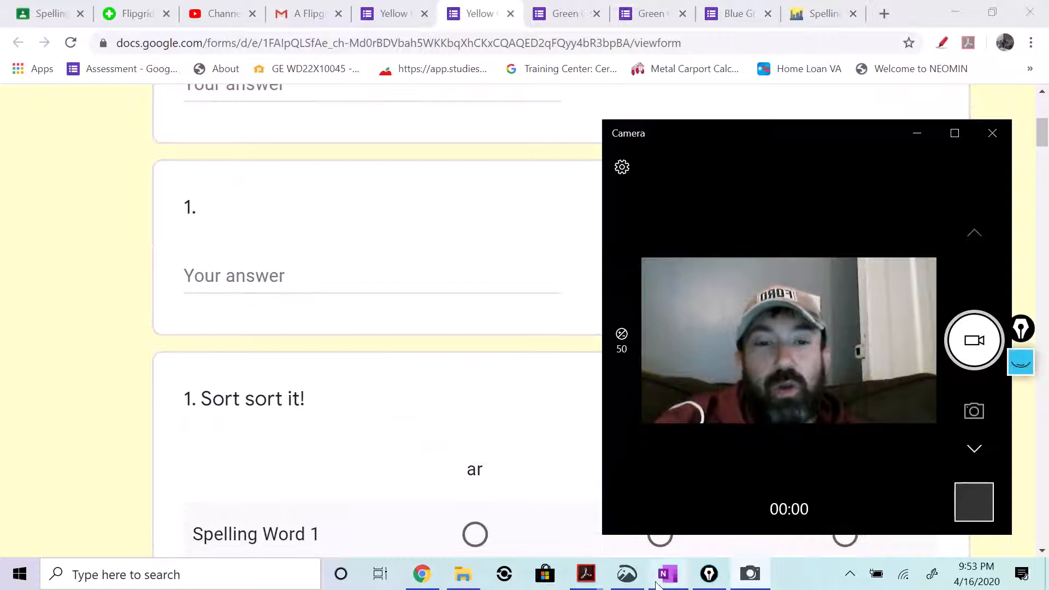
click(667, 574)
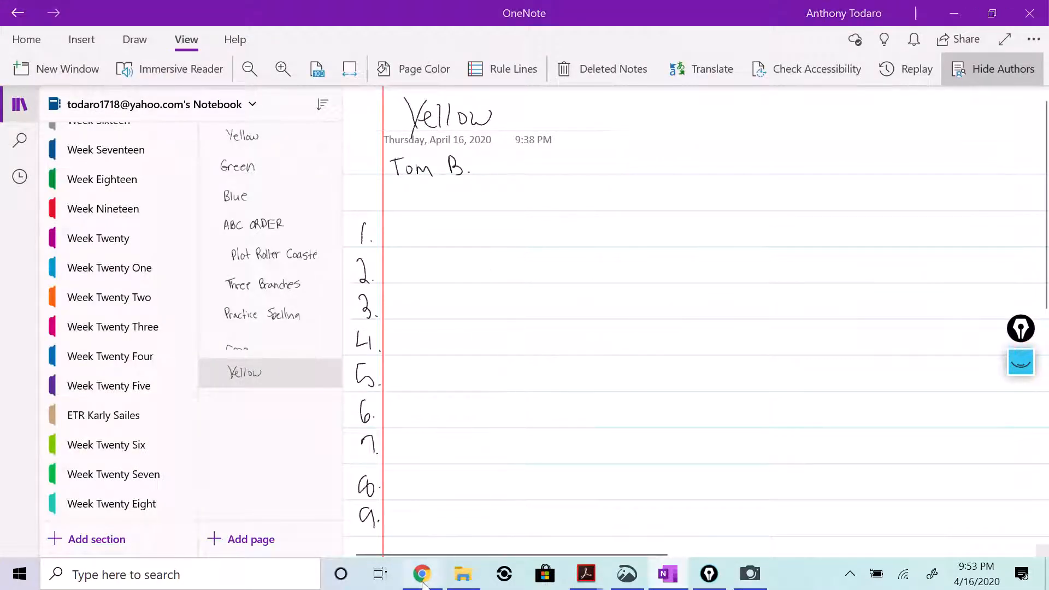
Step: Return to the spelling test form, scroll into the early questions, and glance at OneNote
click(421, 574)
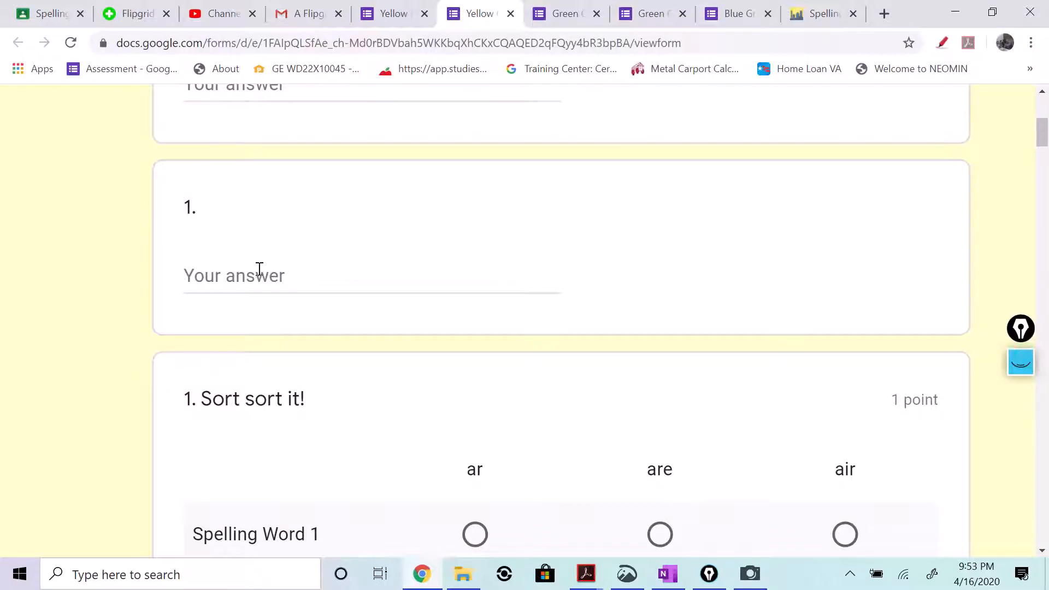
scroll(down, 3)
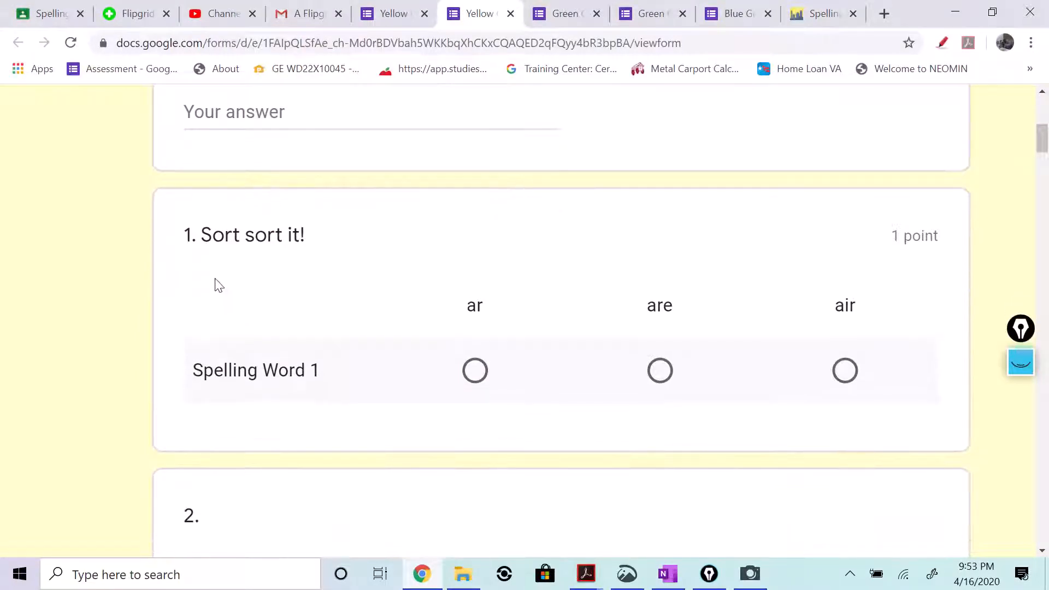
mouse_move(661, 326)
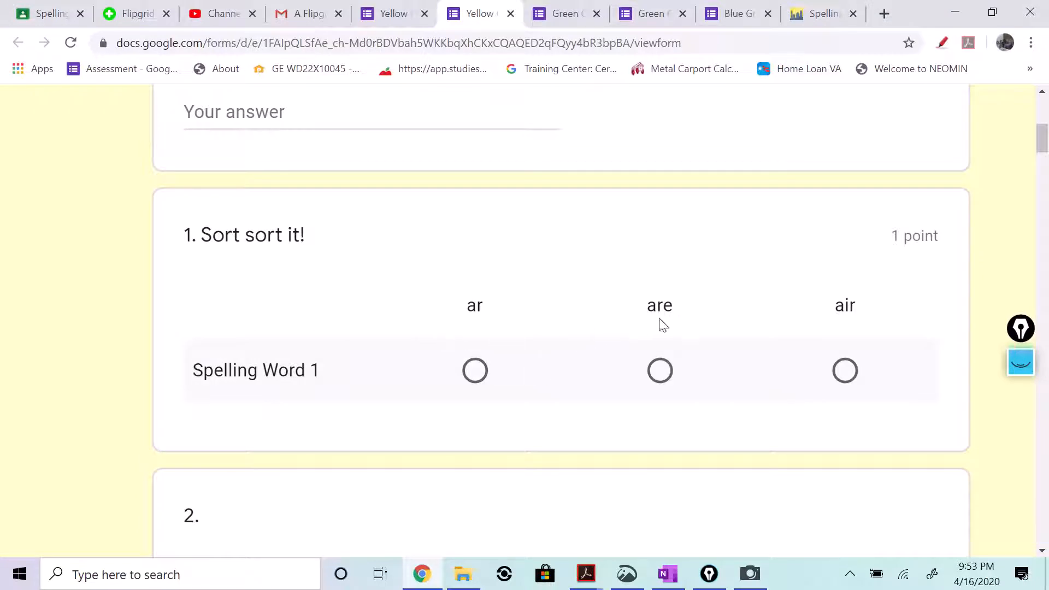
scroll(down, 3)
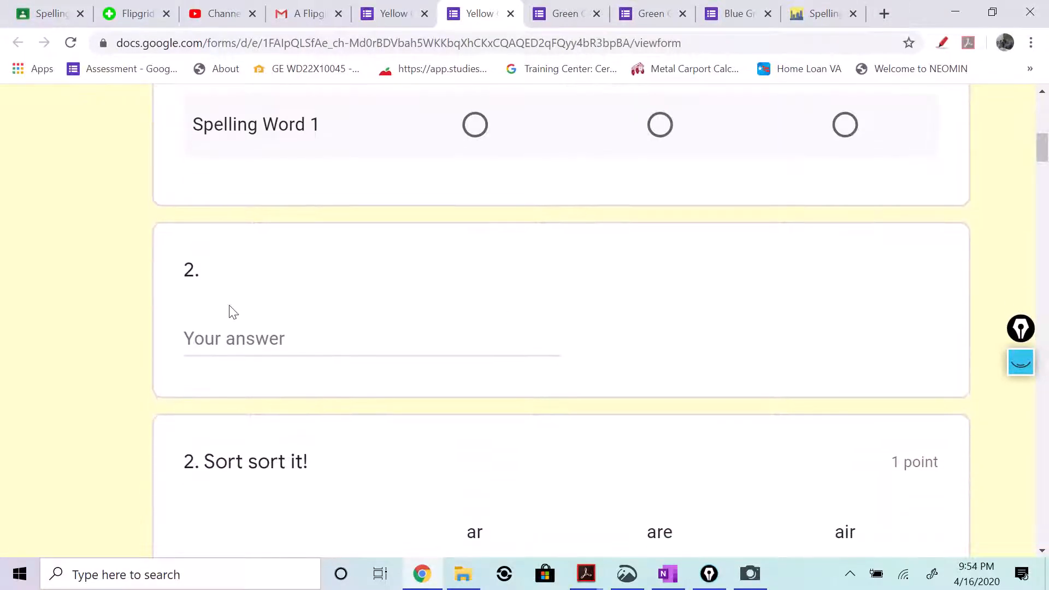
click(667, 575)
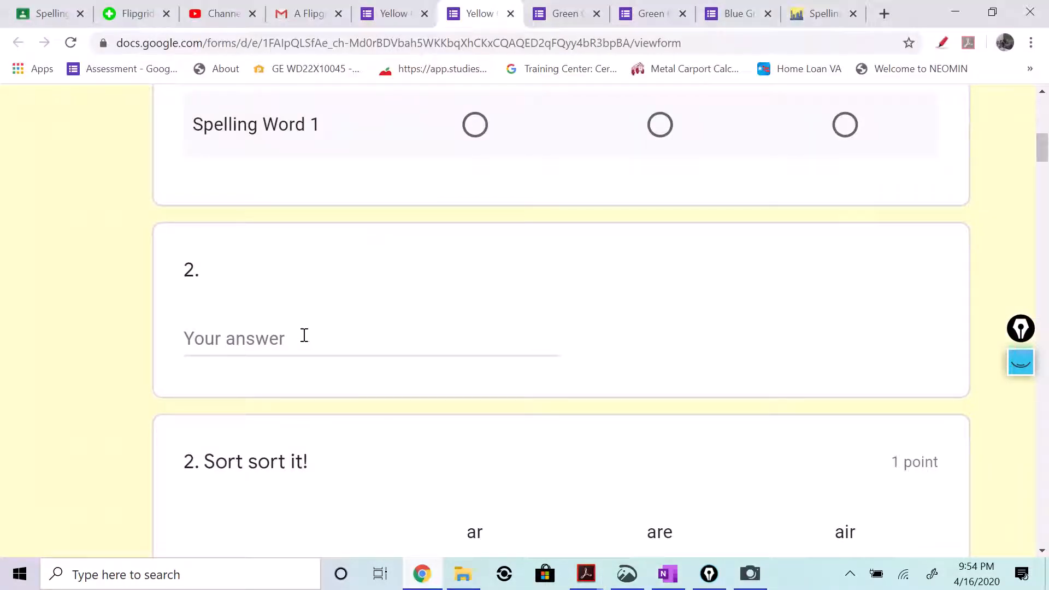
Step: Check the OneNote answer page again, then scroll the form through question 5 to question 6
scroll(down, 3)
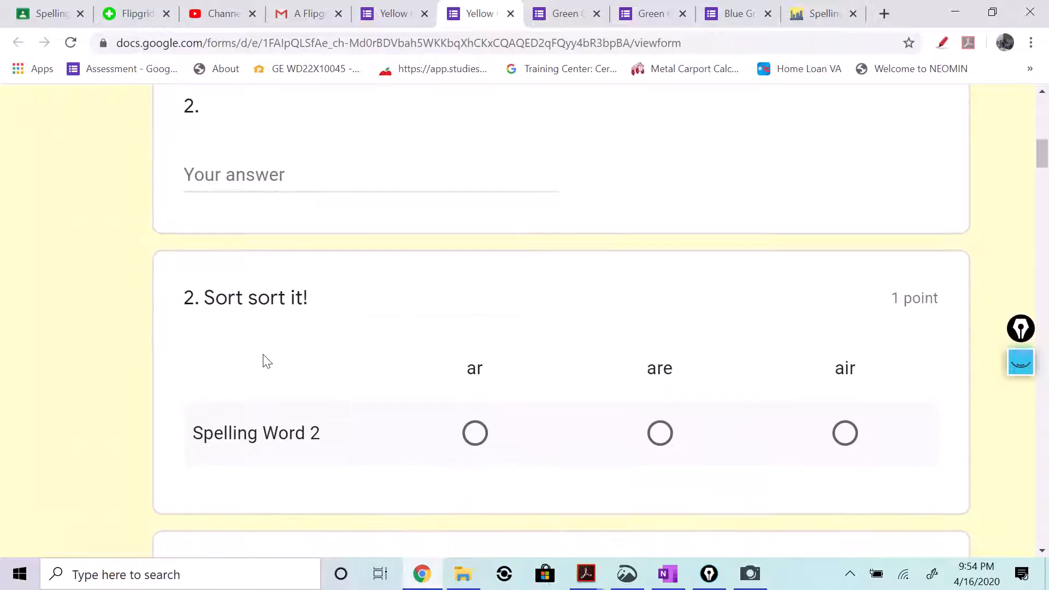
scroll(down, 3)
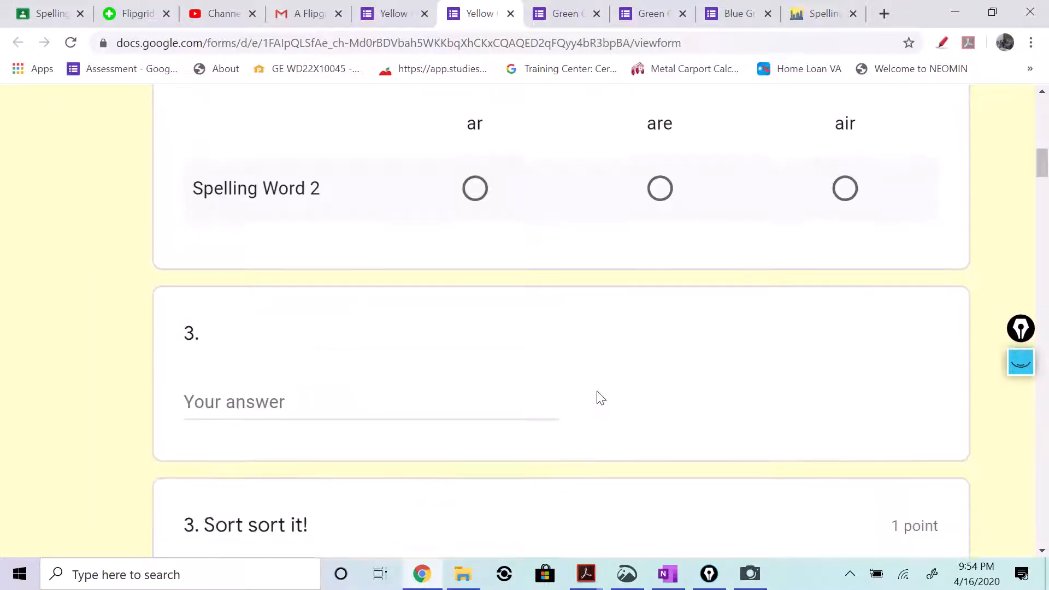
click(667, 574)
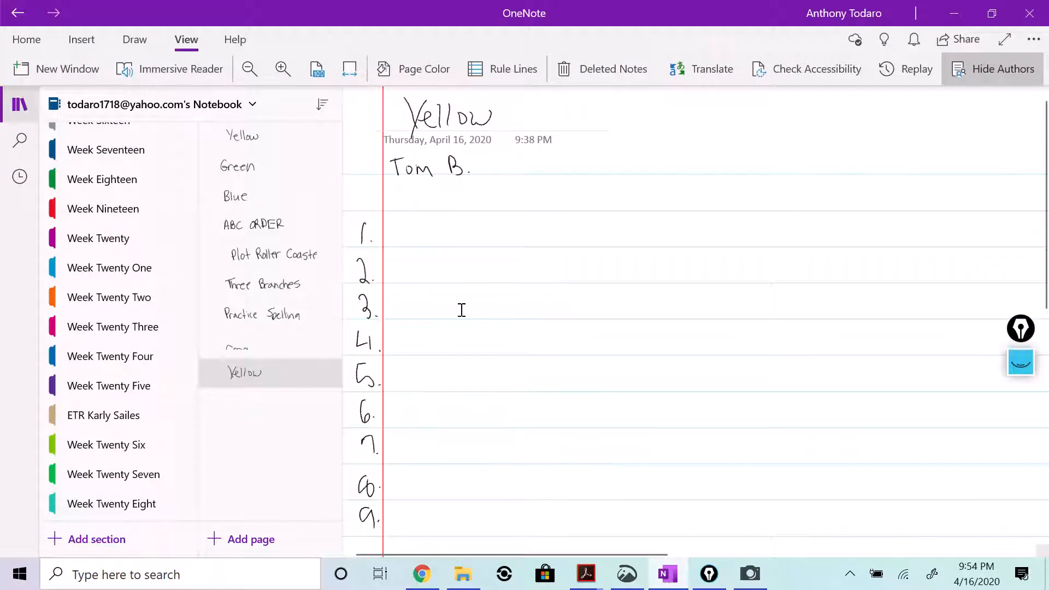
click(422, 574)
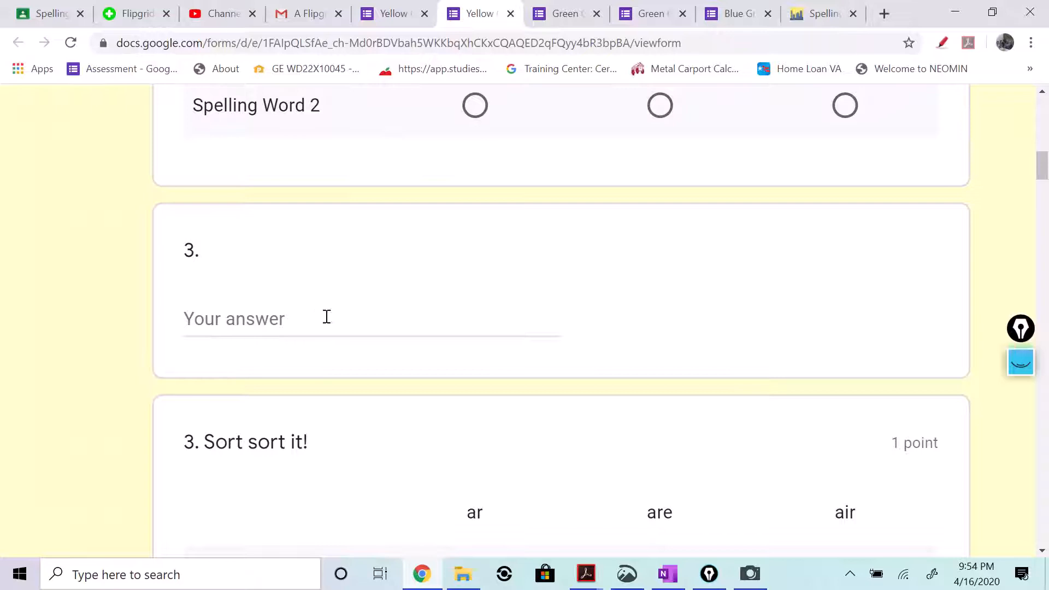
scroll(down, 3)
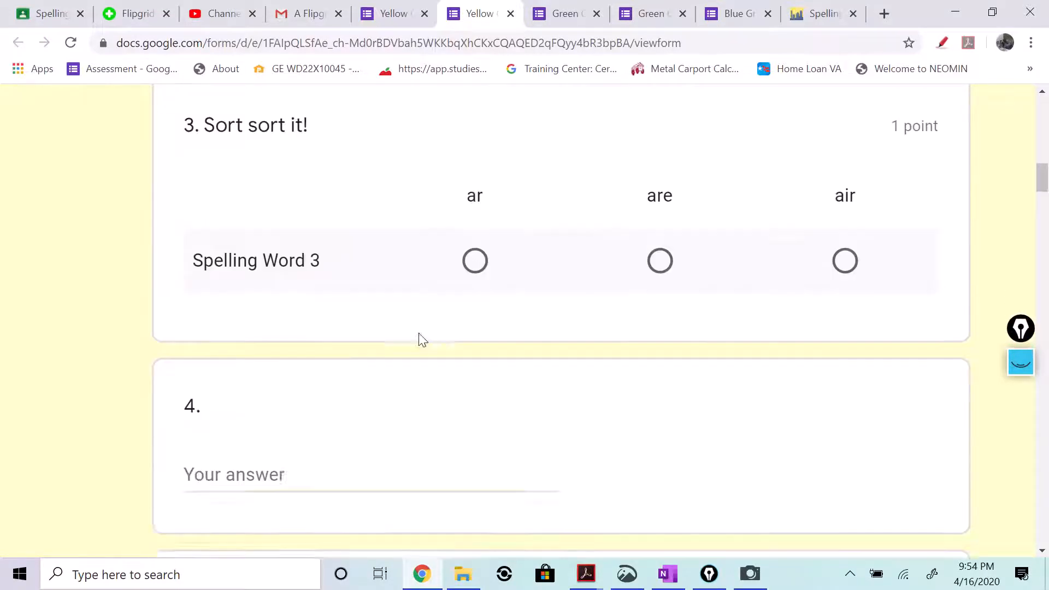
scroll(down, 3)
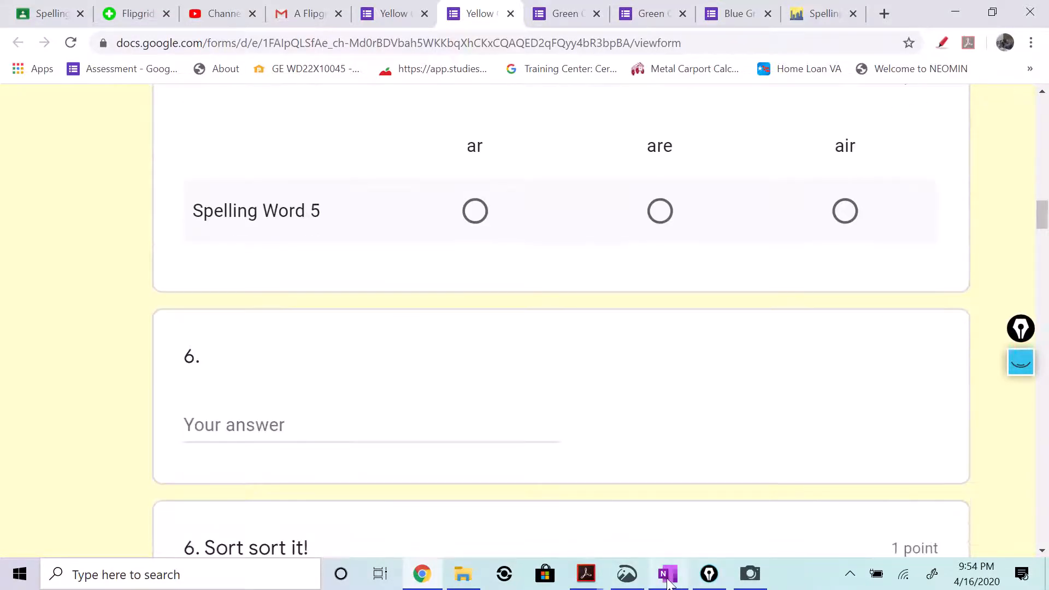
click(749, 574)
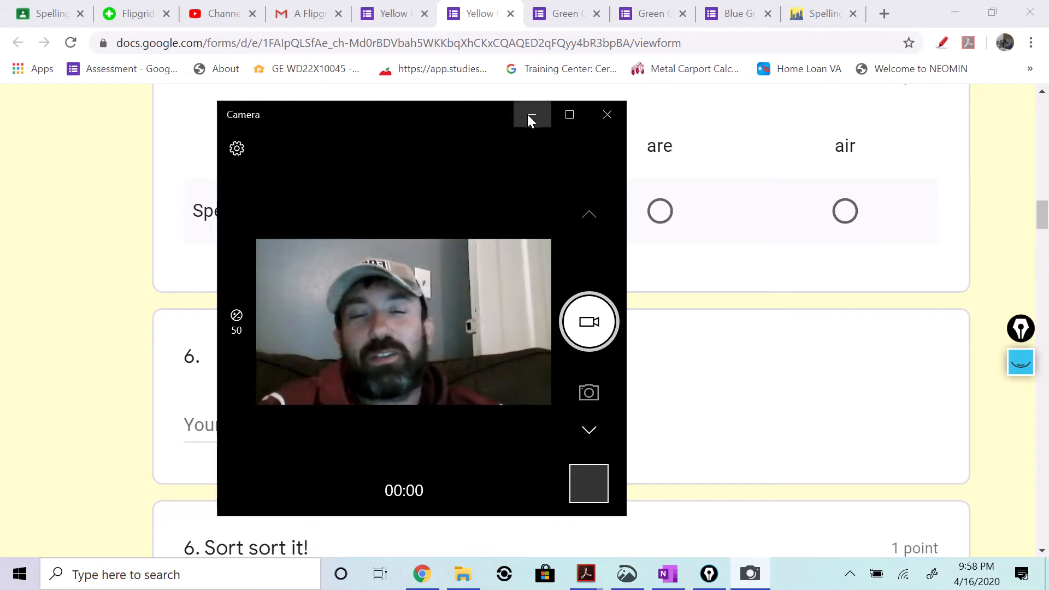
mouse_move(532, 114)
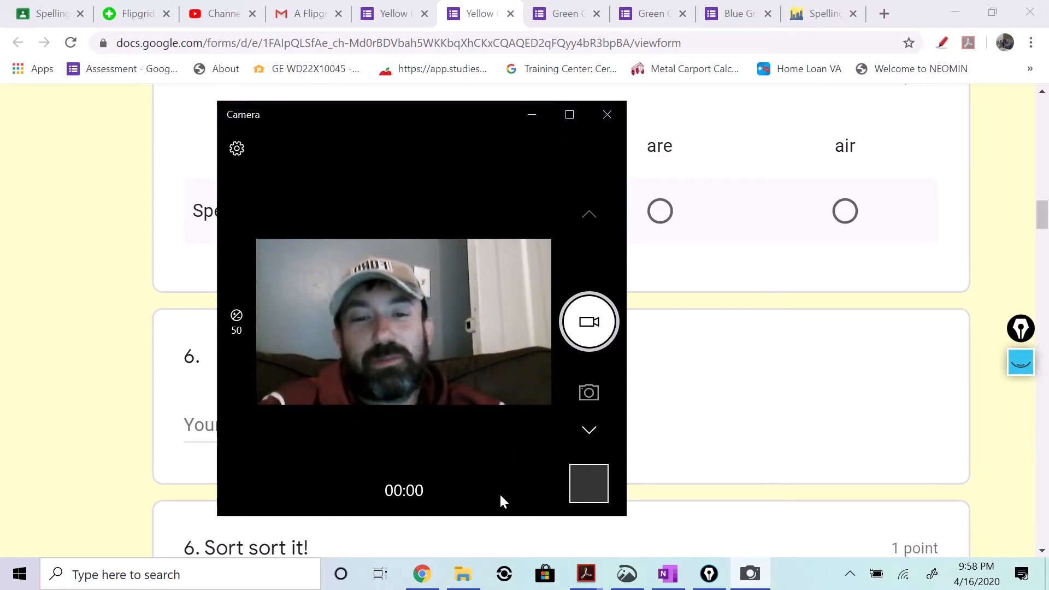
mouse_move(528, 558)
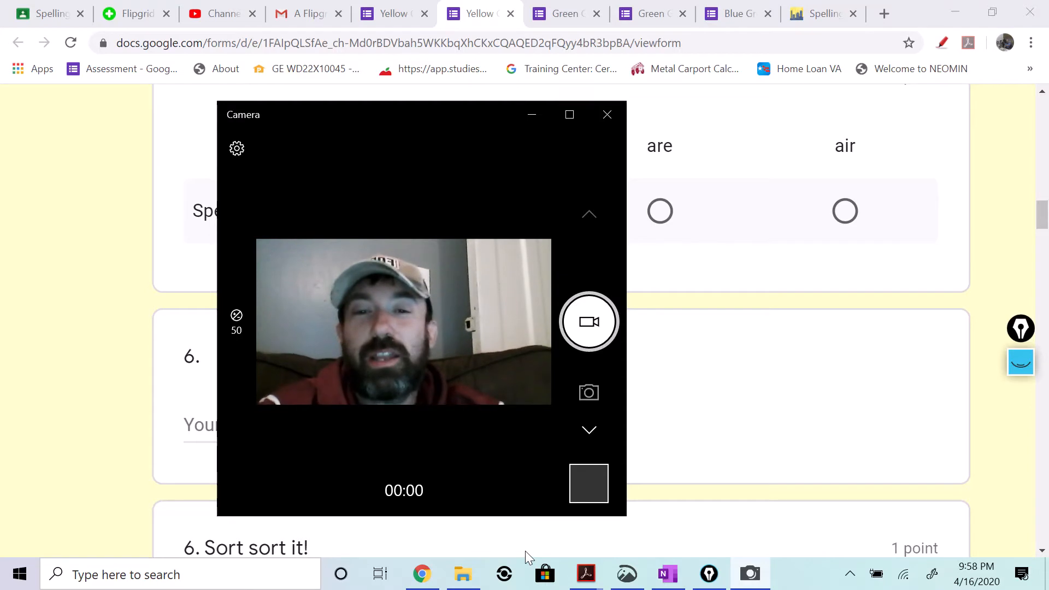